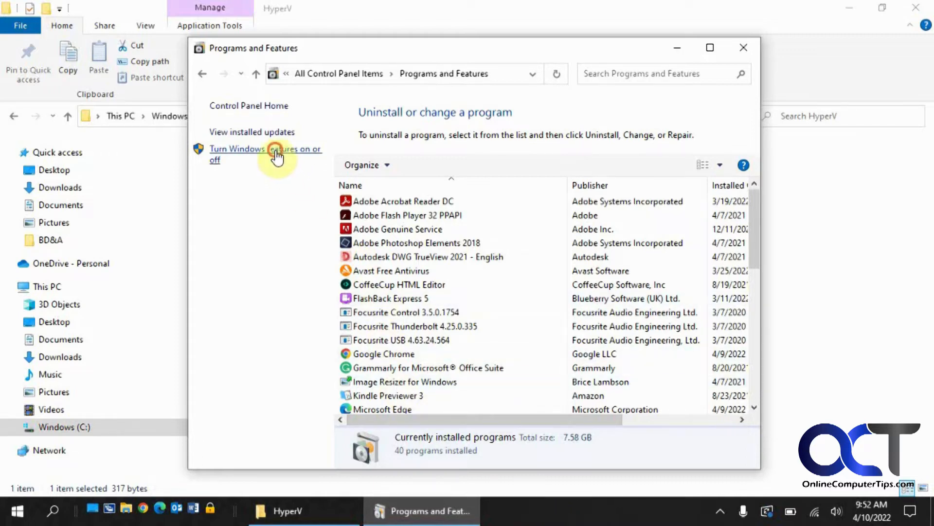
# Step: Review the Windows Features list, find no Hyper-V entry, and cancel out of it
pyautogui.click(265, 154)
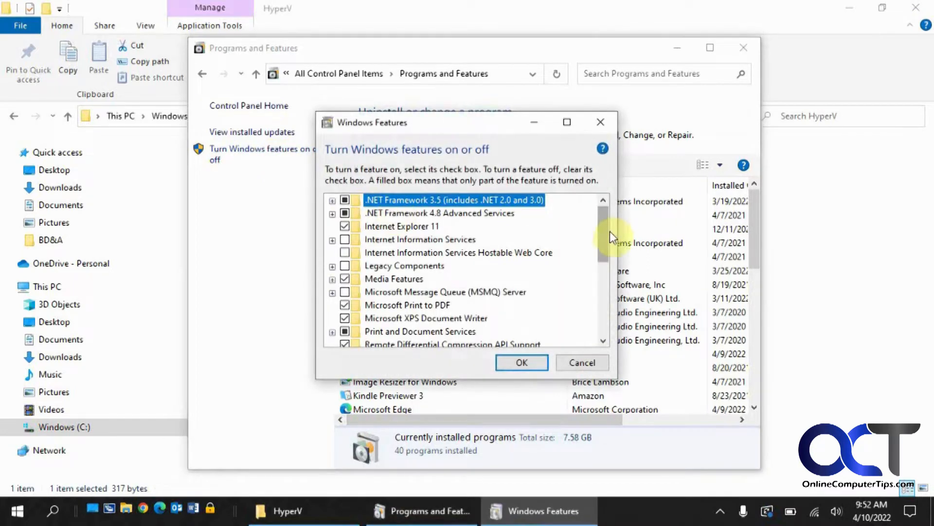
pyautogui.scroll(-3)
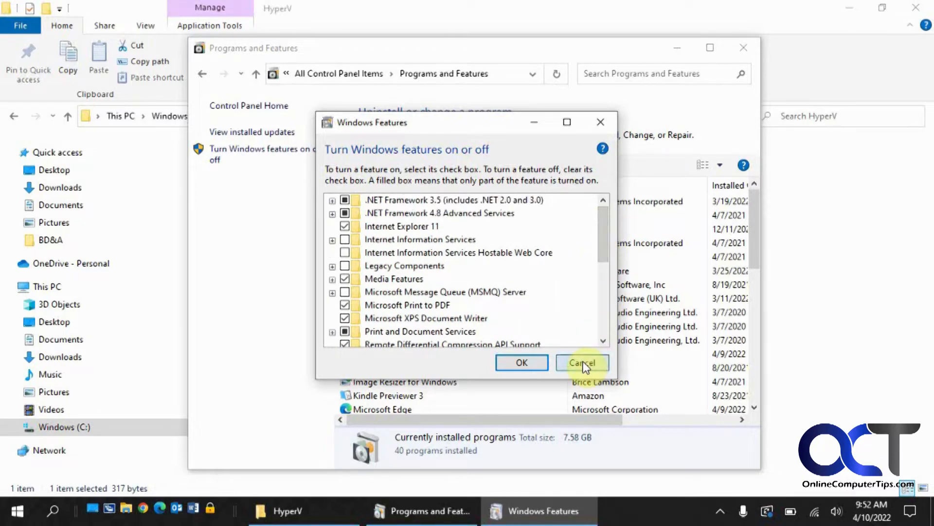
pyautogui.click(582, 362)
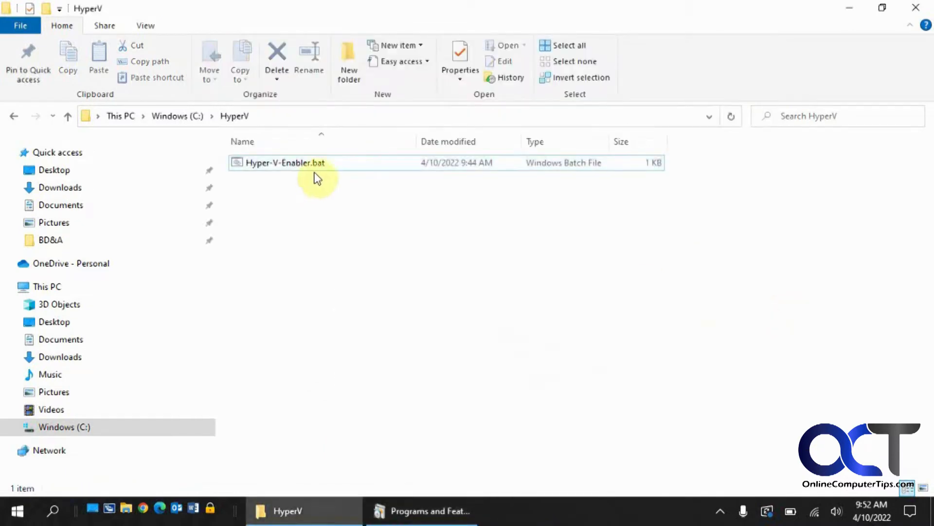
pyautogui.moveTo(301, 169)
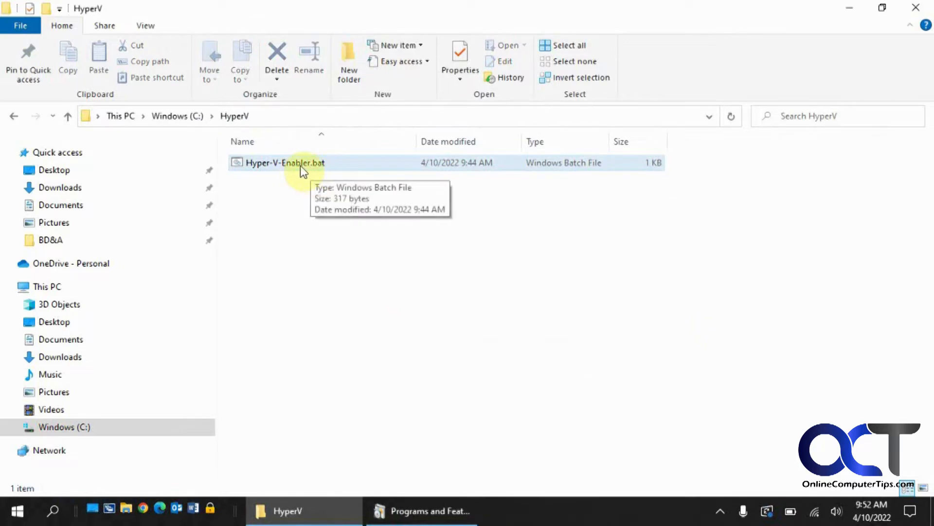
pyautogui.click(286, 163)
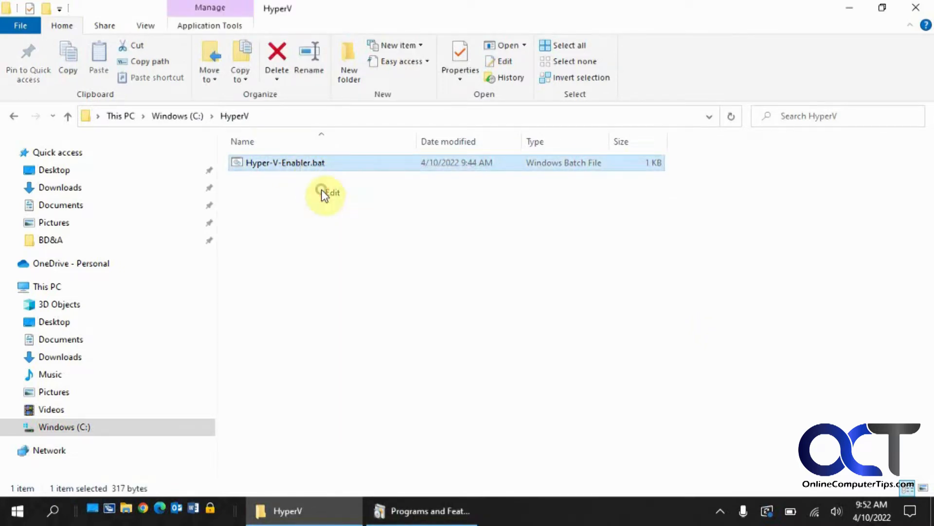
pyautogui.click(333, 192)
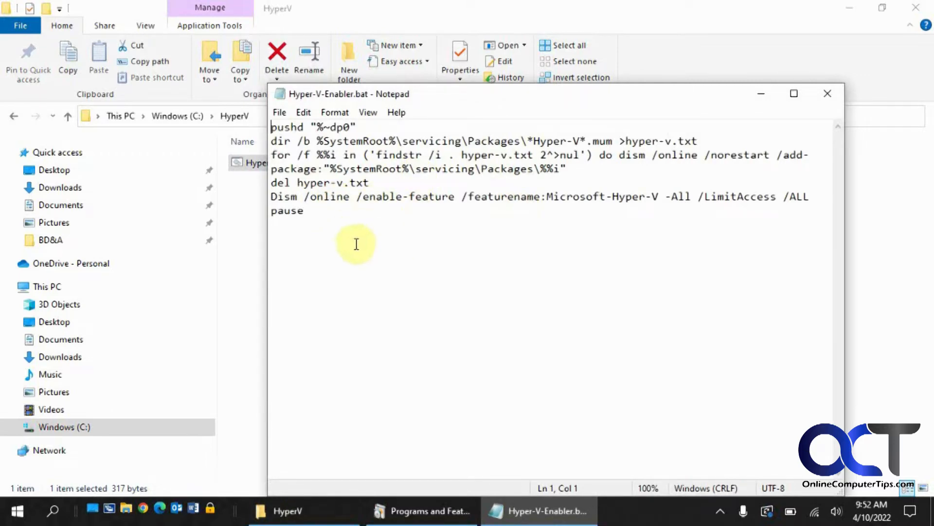
pyautogui.moveTo(491, 114)
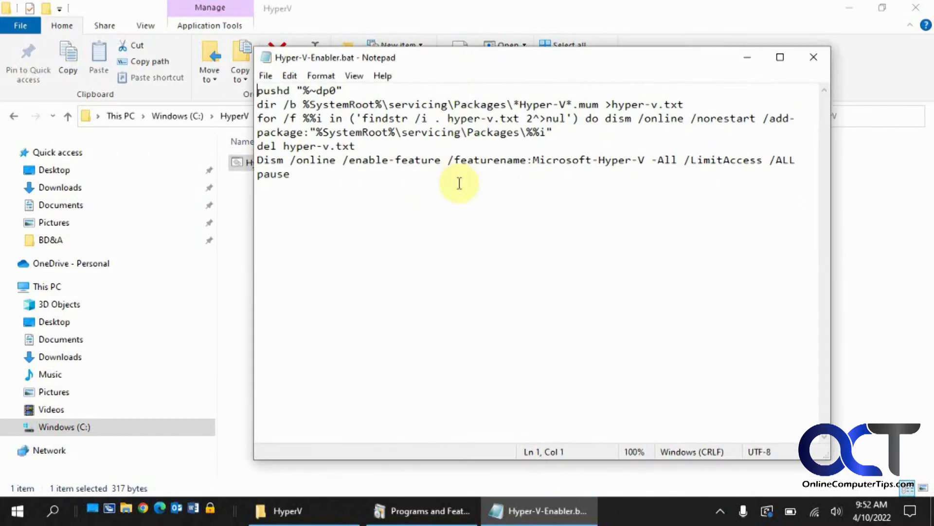
pyautogui.moveTo(436, 198)
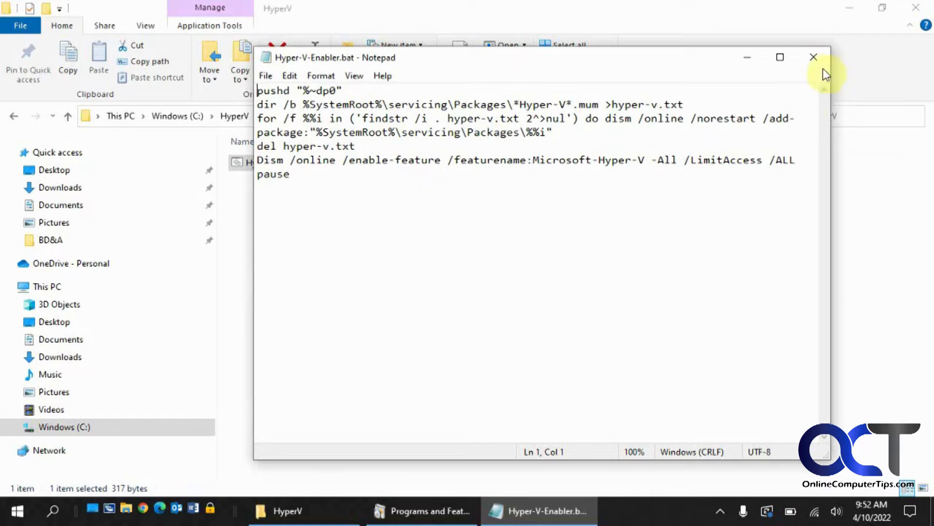
pyautogui.click(811, 57)
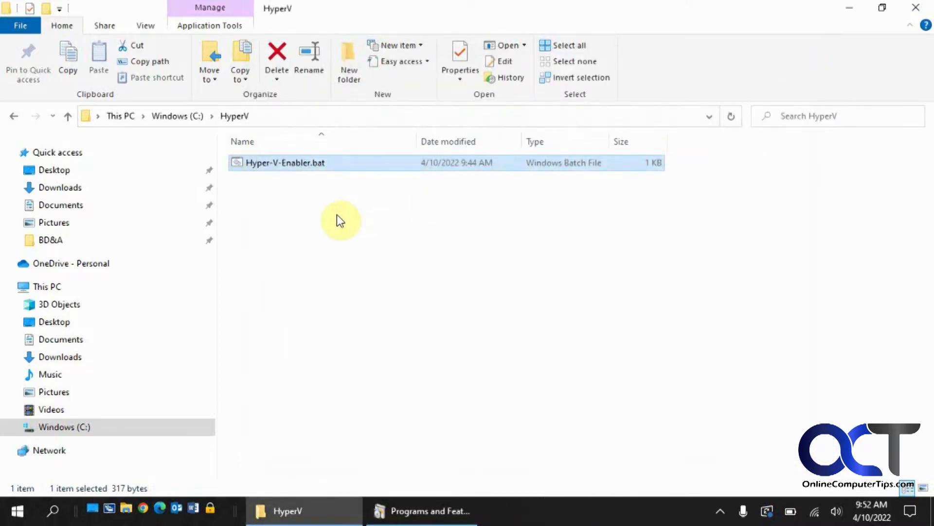
# Step: Run Hyper-V-Enabler.bat with administrator rights from its context menu
pyautogui.rightClick(285, 163)
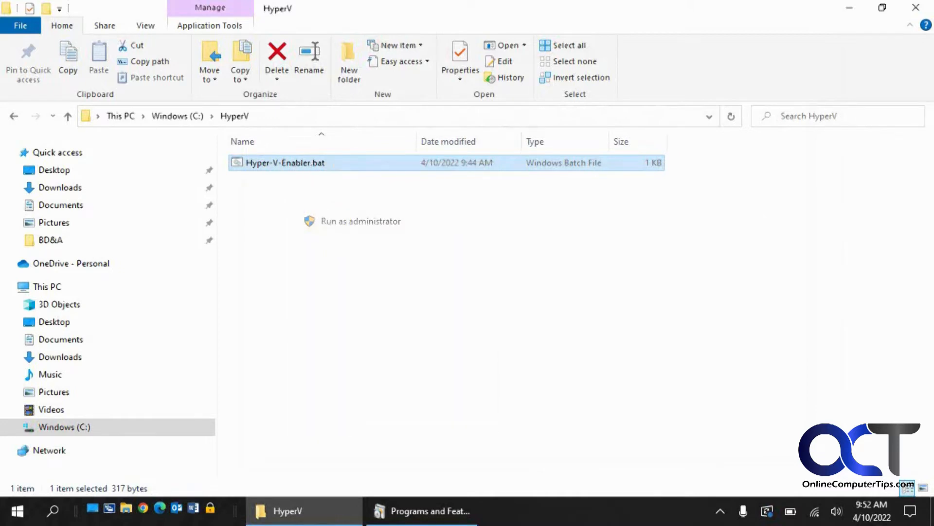
pyautogui.click(360, 221)
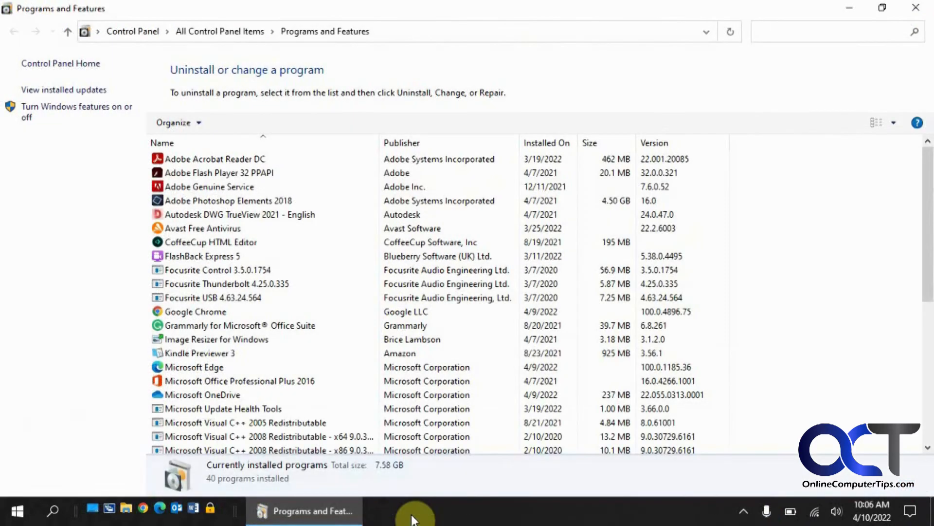
# Step: Reopen the Windows Features list and confirm Hyper-V is now listed and checked
pyautogui.click(202, 395)
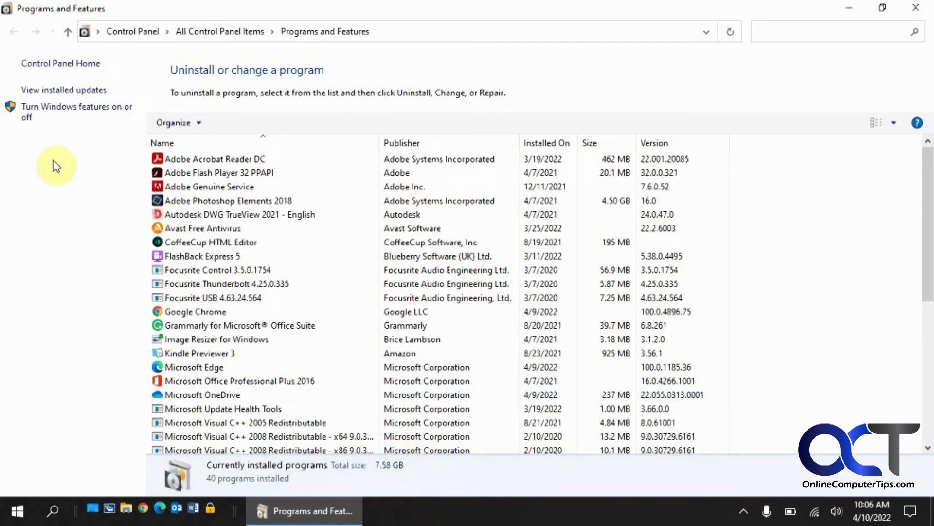
pyautogui.moveTo(71, 110)
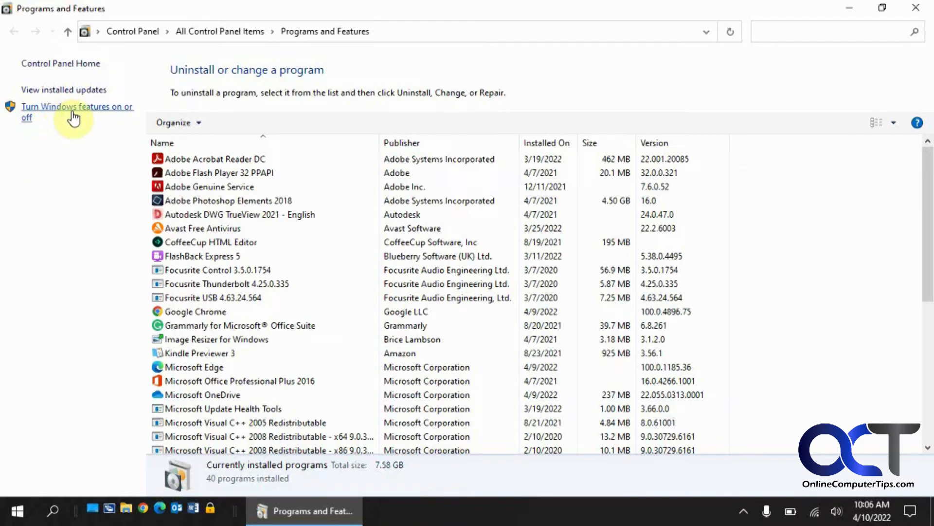
pyautogui.click(74, 112)
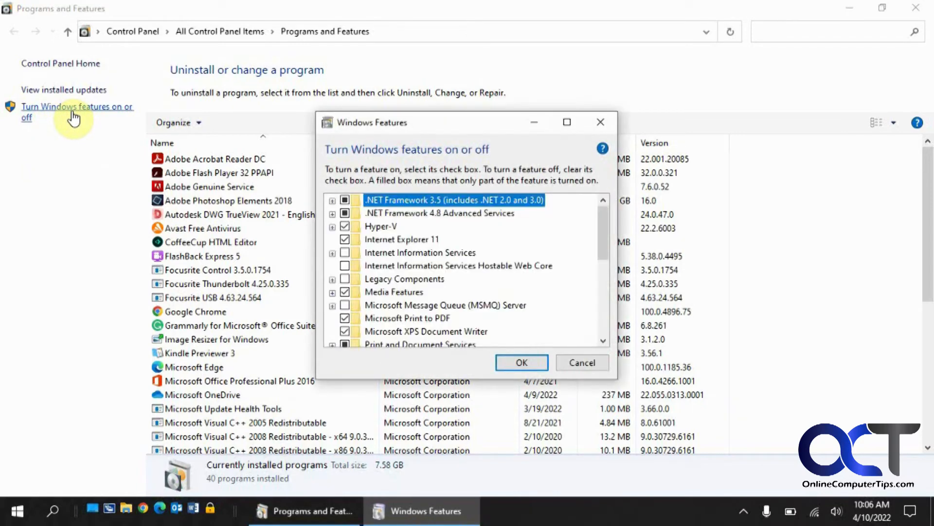
pyautogui.click(333, 226)
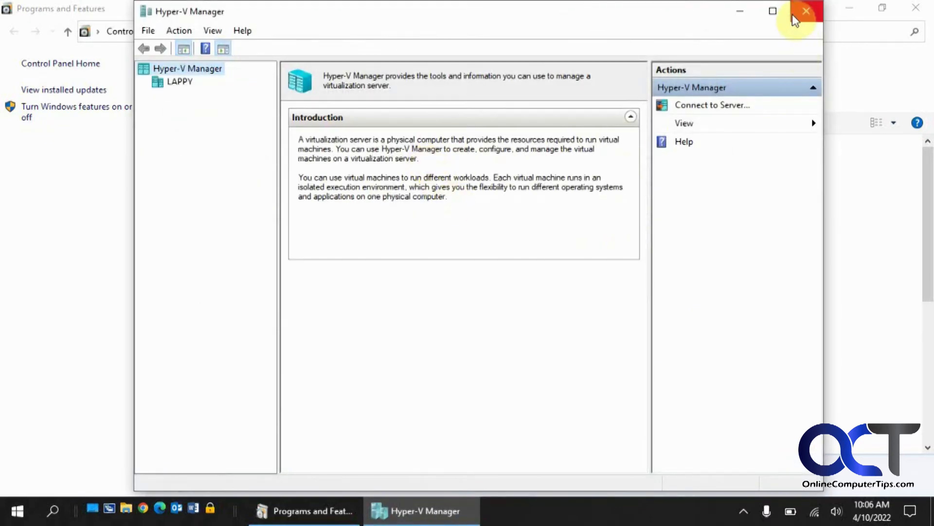
# Step: Maximize Hyper-V Manager and bring up actions for the LAPPY server
pyautogui.click(772, 11)
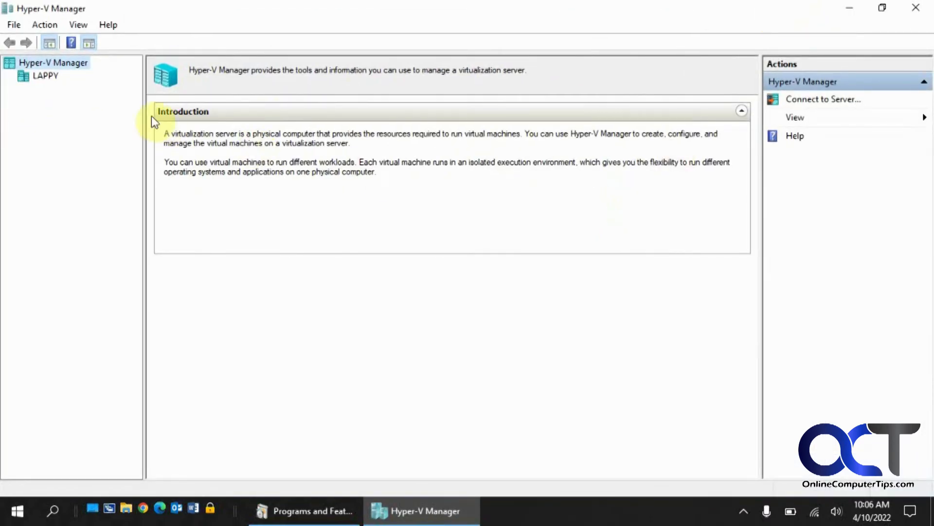
pyautogui.click(45, 76)
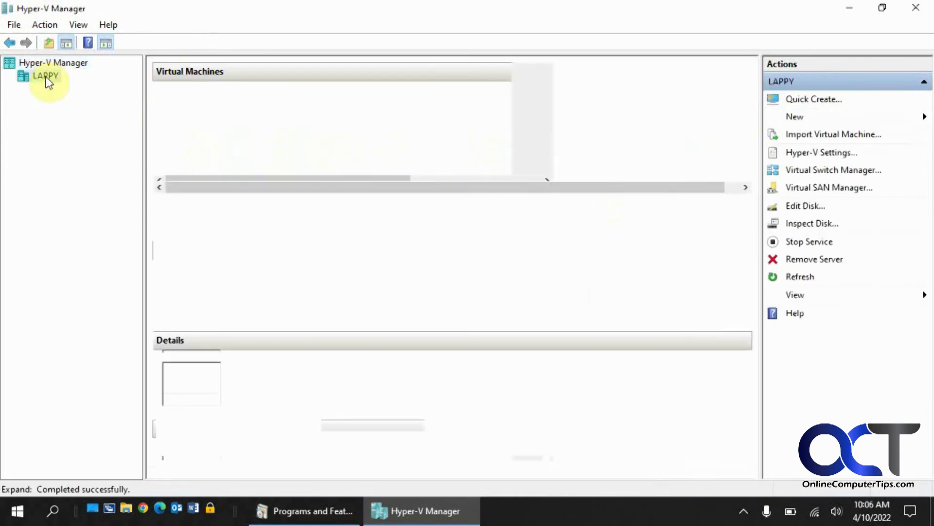
pyautogui.rightClick(45, 75)
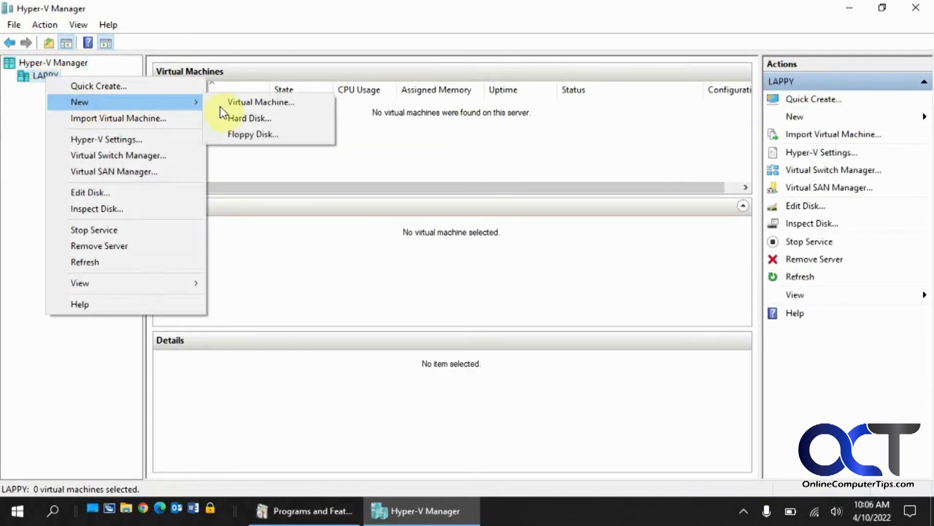
# Step: Start the New Virtual Machine Wizard, advance to name and location, then return to Programs and Features
pyautogui.click(261, 102)
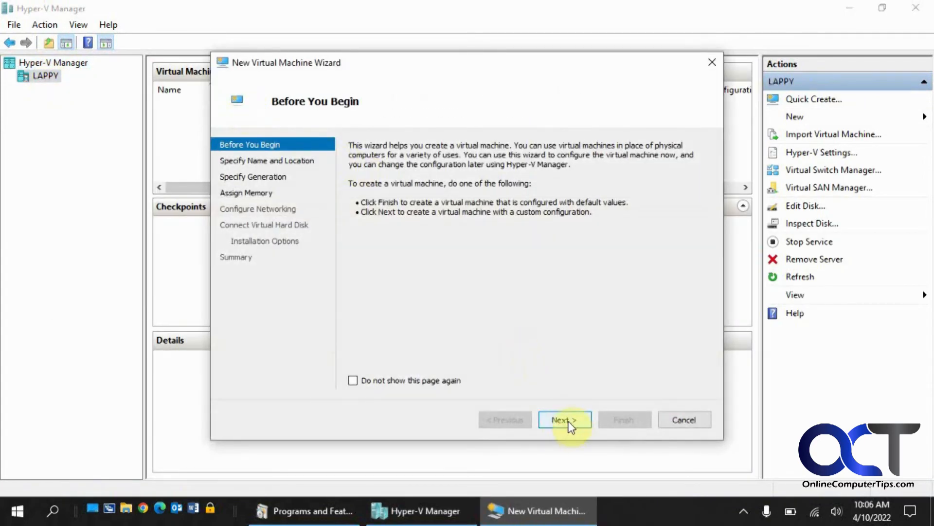
pyautogui.click(564, 419)
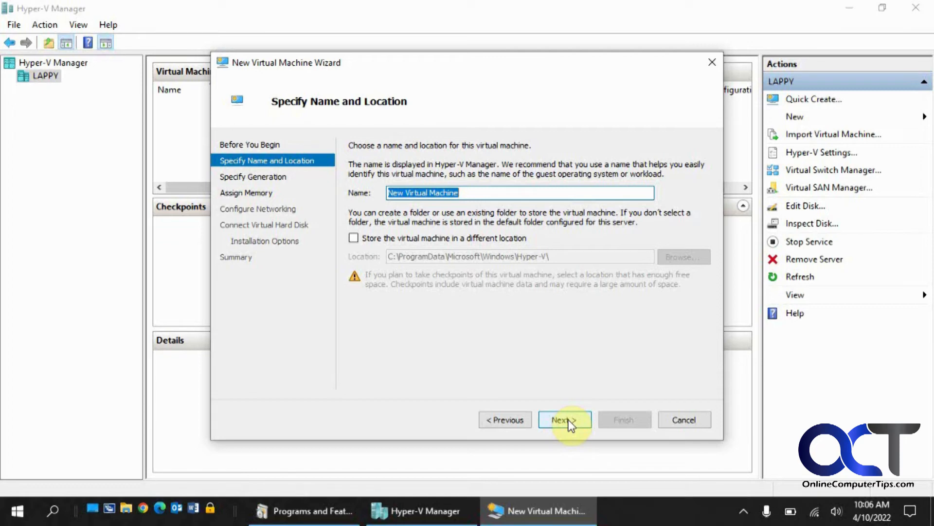
pyautogui.click(303, 511)
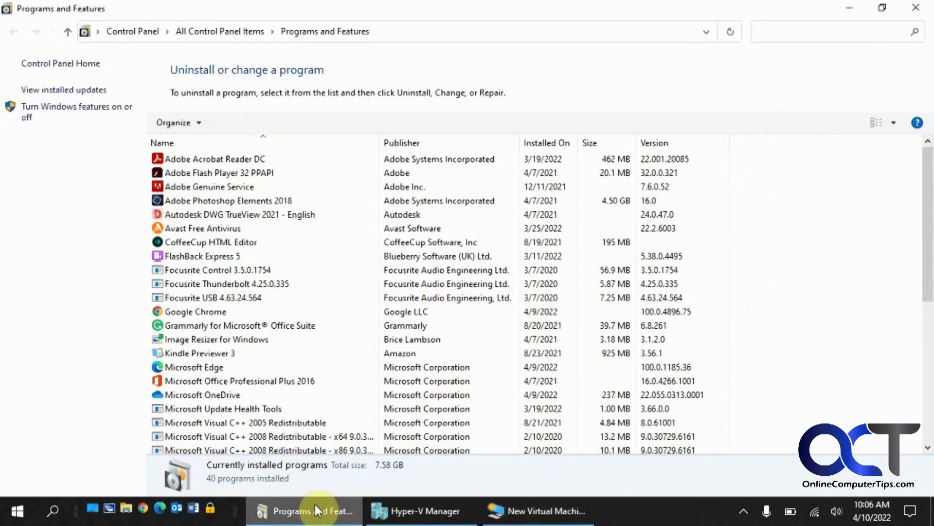
# Step: Expand Hyper-V in the Windows Features list to show Management Tools and Platform checked
pyautogui.click(71, 111)
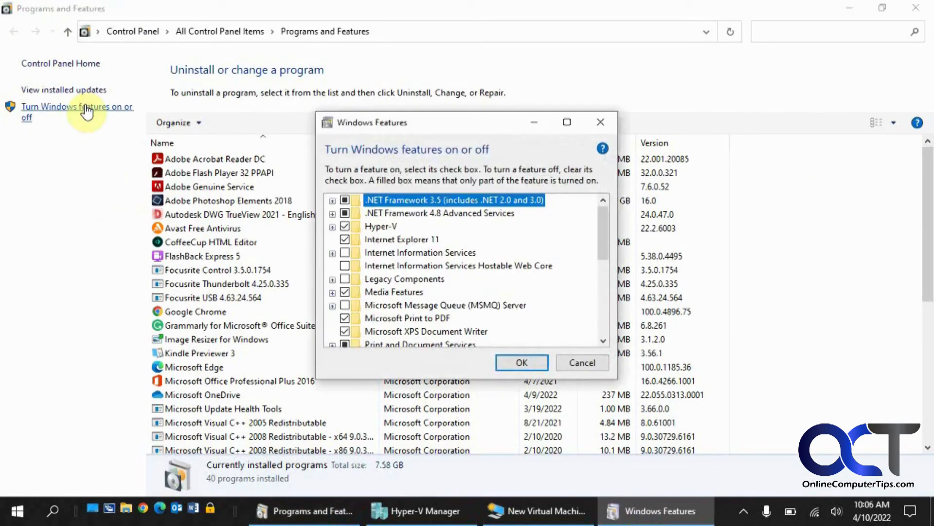
pyautogui.moveTo(327, 196)
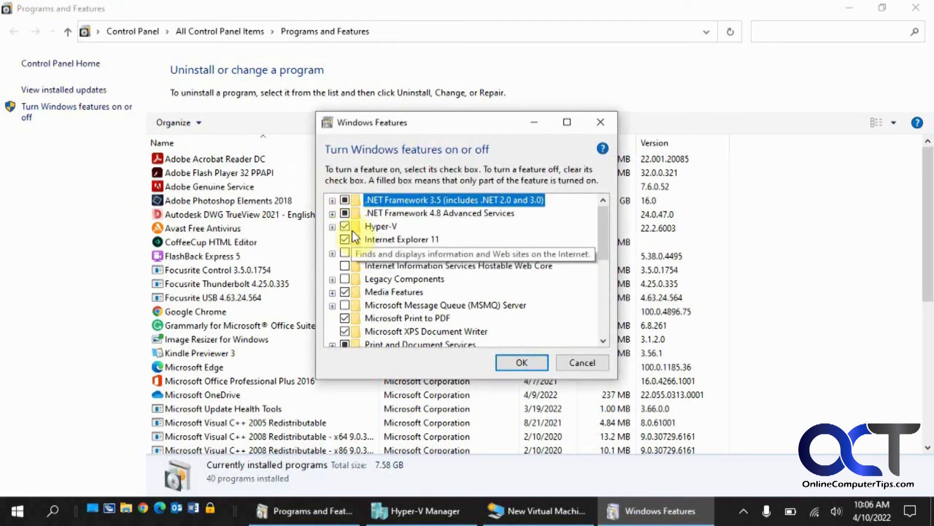
pyautogui.click(333, 226)
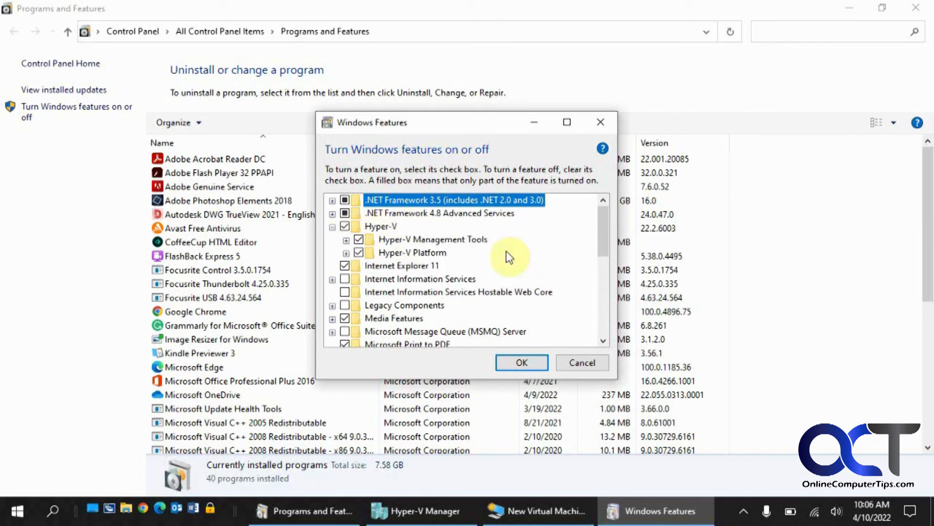
pyautogui.moveTo(513, 327)
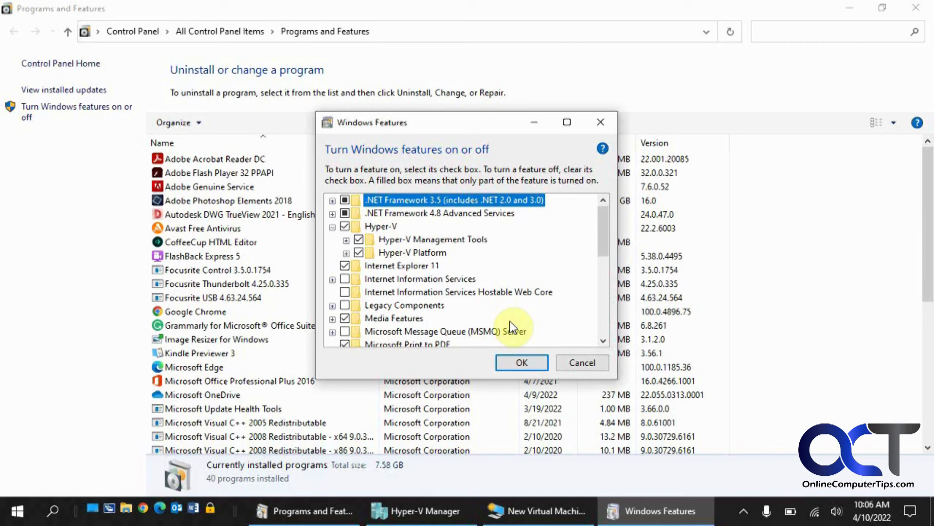
pyautogui.moveTo(510, 330)
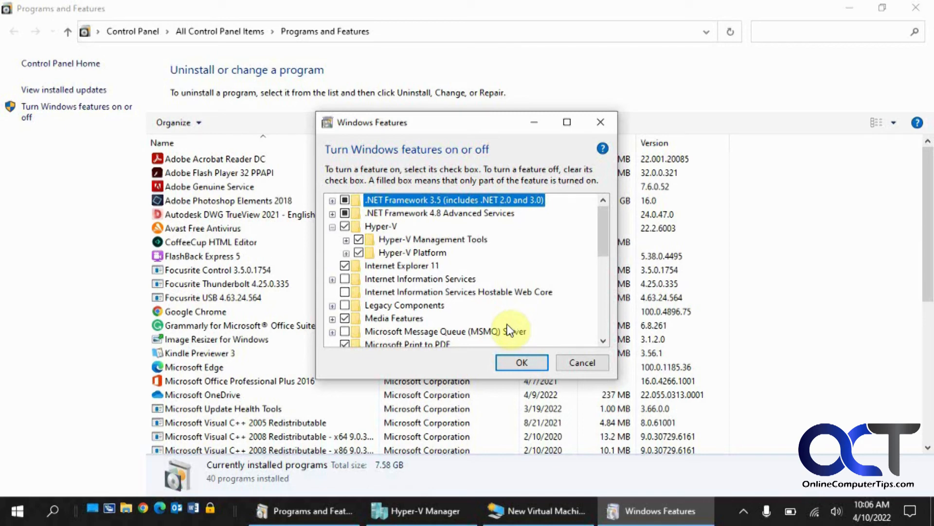
pyautogui.moveTo(451, 366)
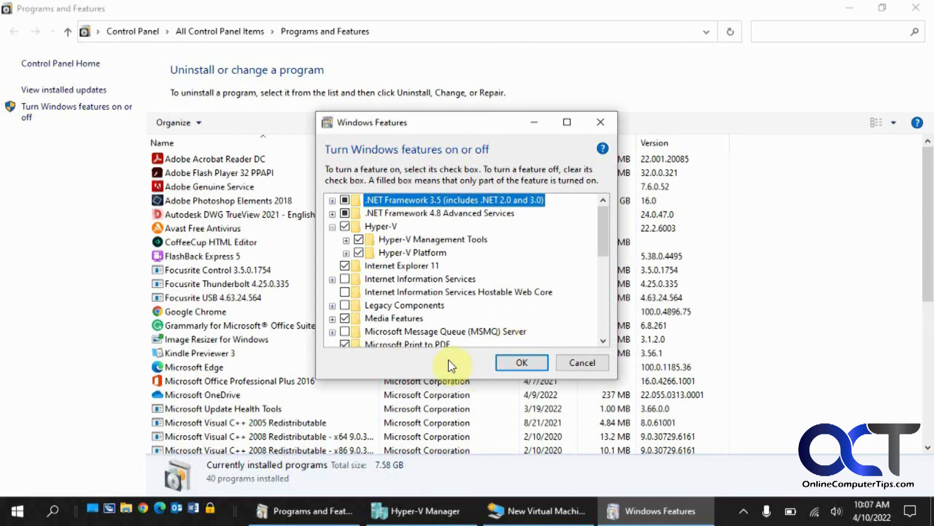